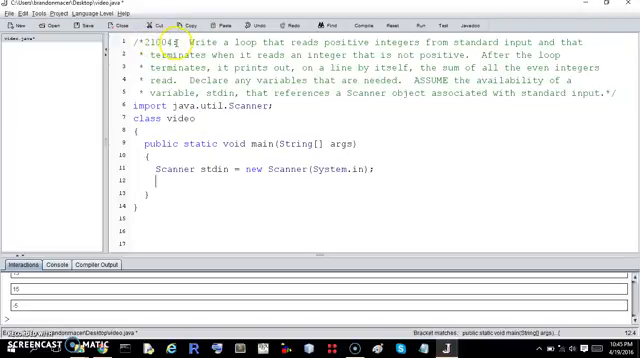
mouse_move(360, 43)
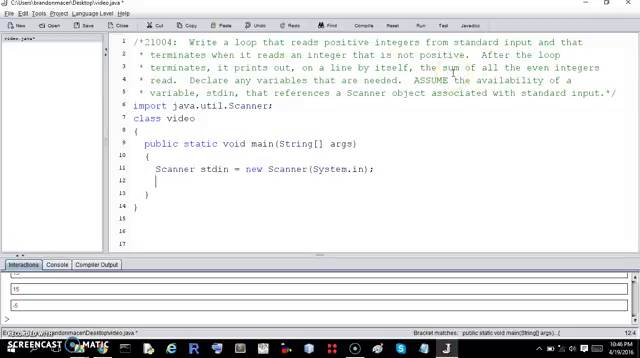
mouse_move(410, 146)
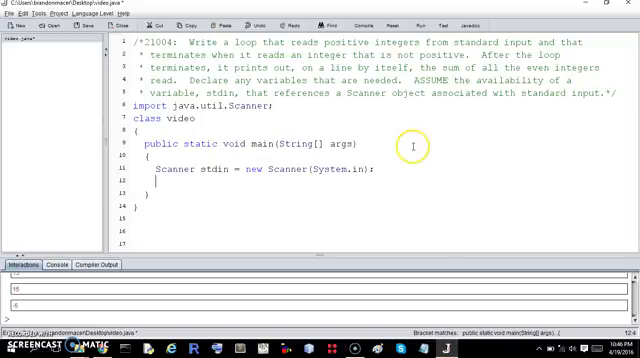
mouse_move(436, 93)
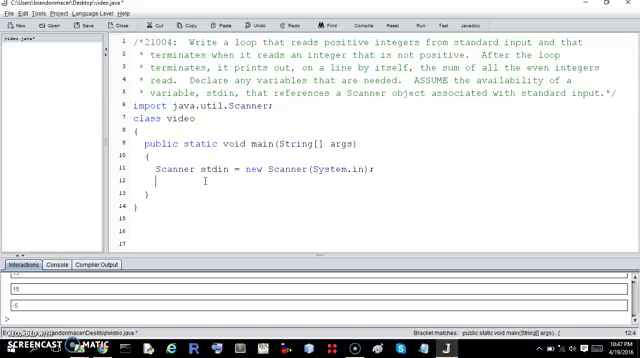
Declare int sum = 0 and int number = 1 on the lines below the Scanner.
type("int")
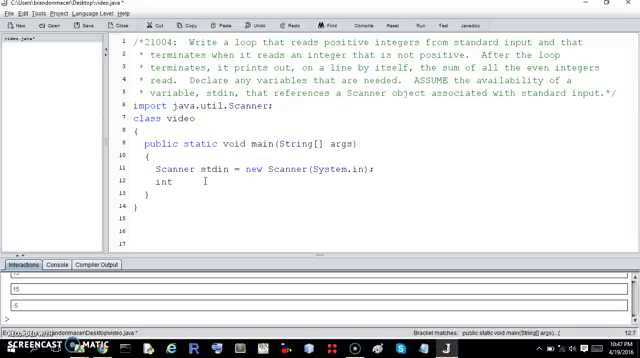
type("sum = 0;")
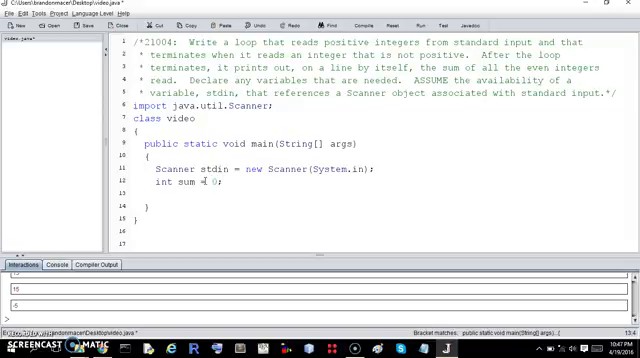
type("int nu")
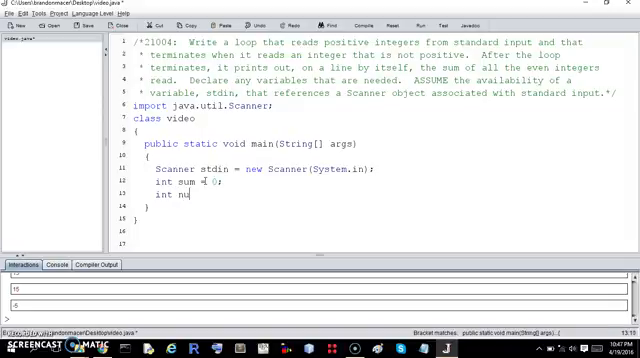
type("mber")
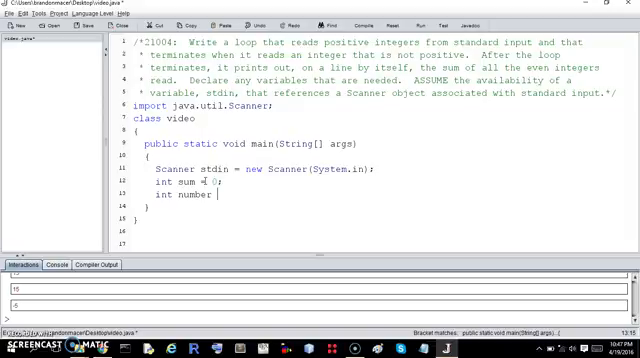
type("=")
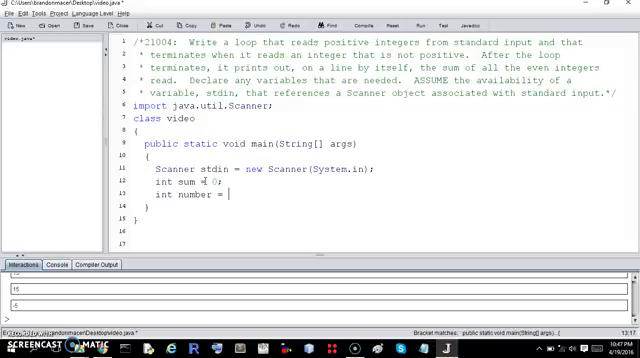
type("1")
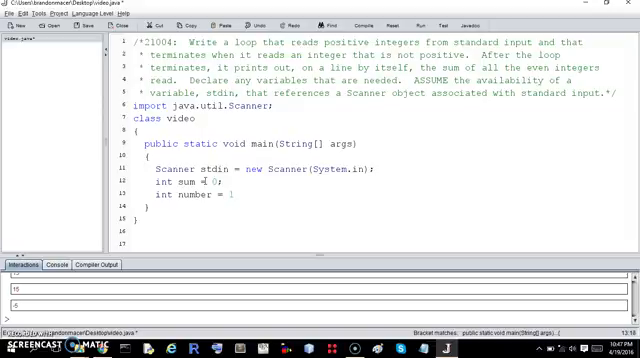
type(";")
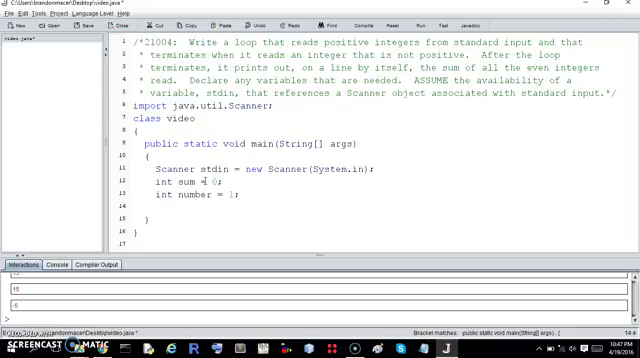
Write the loop header while(number > 0) followed by its opening brace.
type("while")
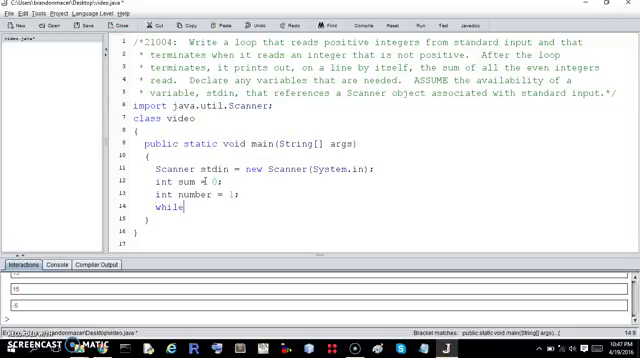
type("(")
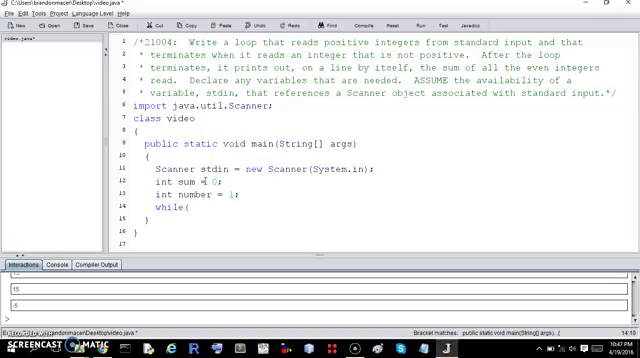
type("number")
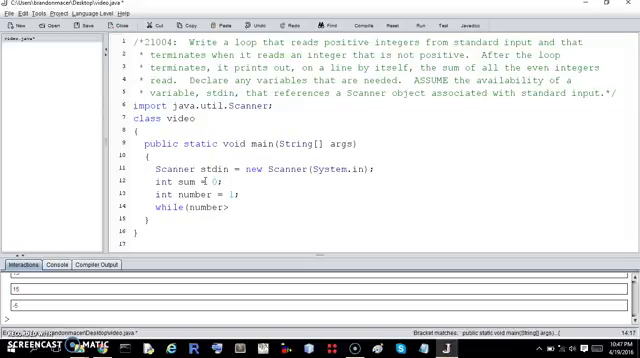
type(">")
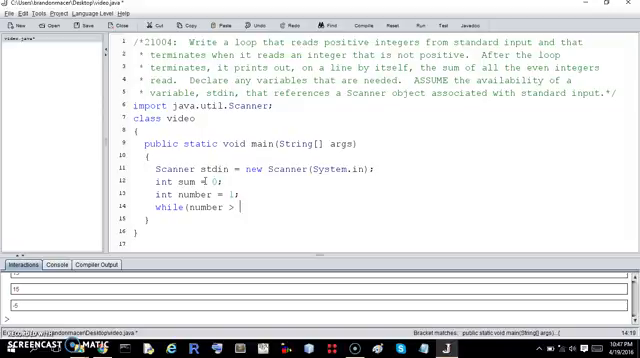
type("0)")
type("{")
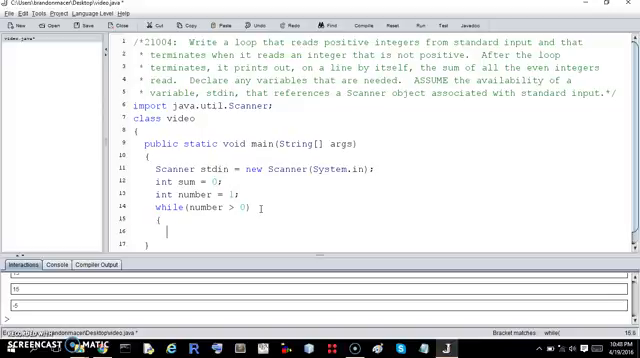
Write the even-number check if(number%2==0) inside the while loop.
type("if(")
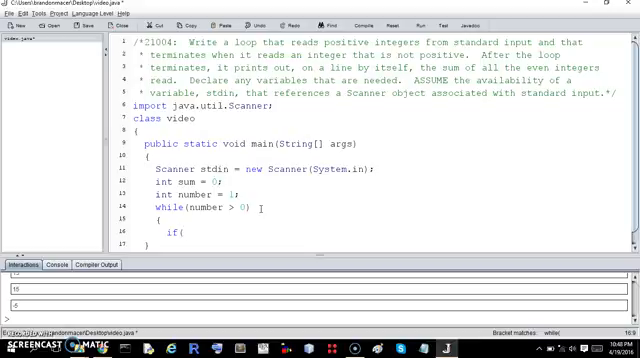
type("n")
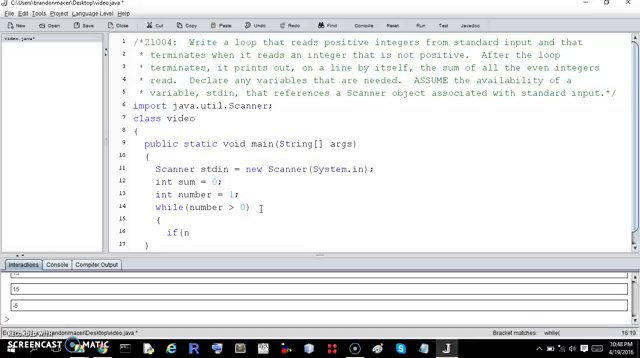
type("umber")
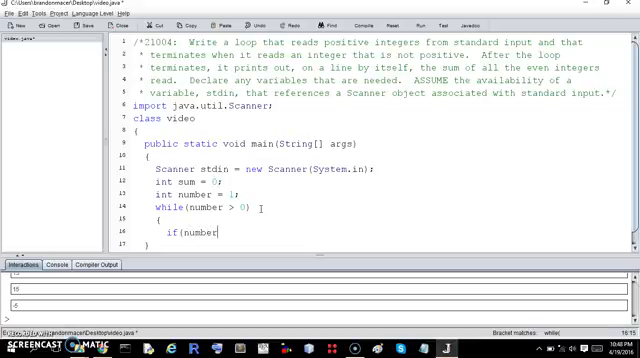
type("%2")
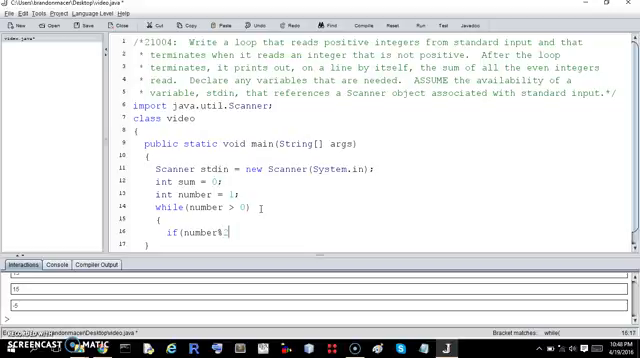
type("==0) {")
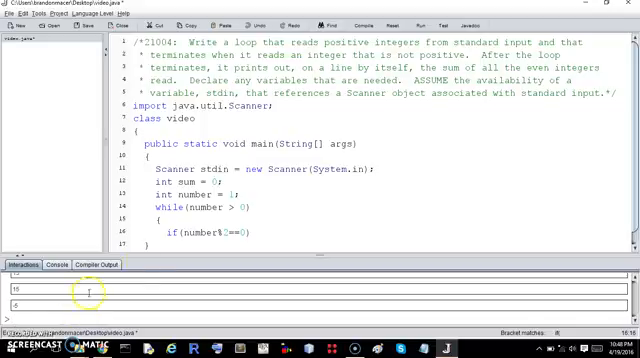
Use the Interactions pane to evaluate 7%2, confirming it returns 1.
double_click(215, 232)
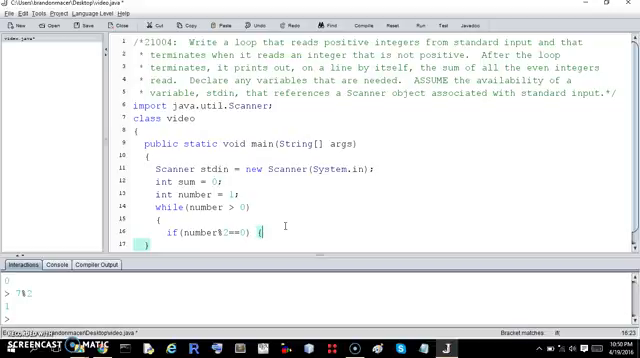
Give the if the body {sum += number;}, erasing the trial sum = sum + number.
type("{sum +=")
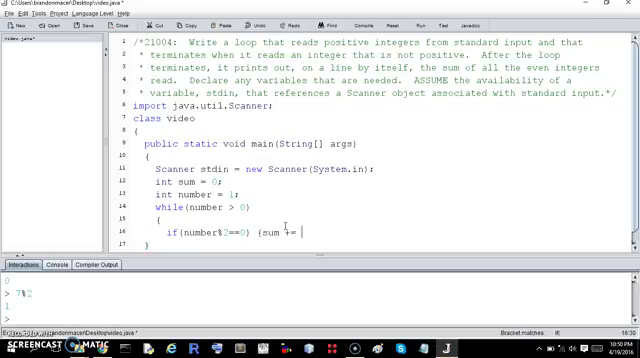
type("number;} sum")
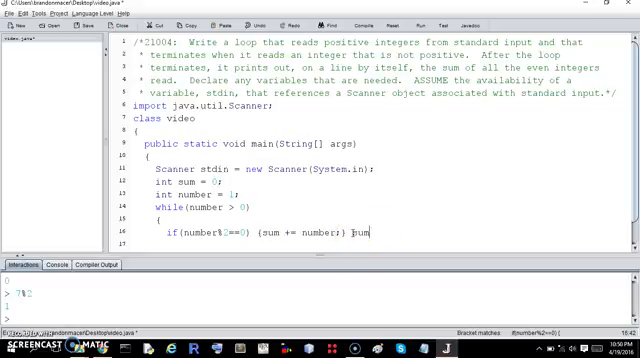
type("= sum + n")
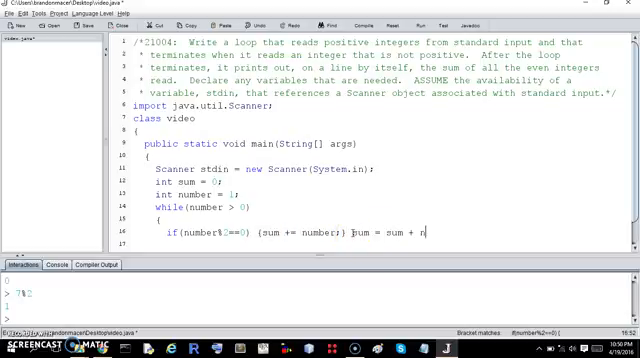
type("umber")
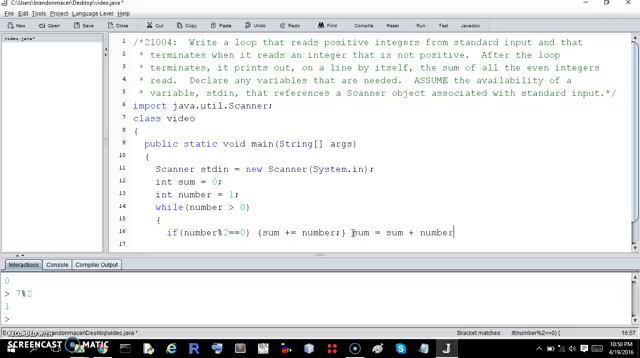
key("backspace")
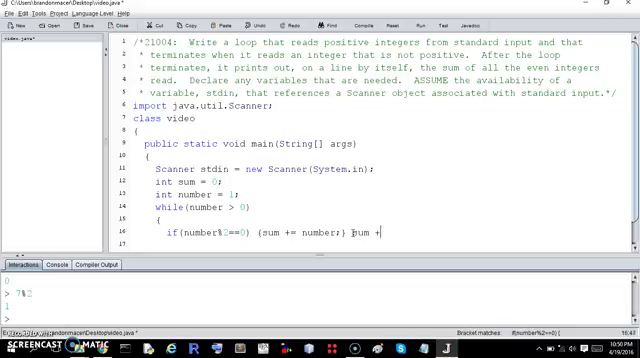
type("*")
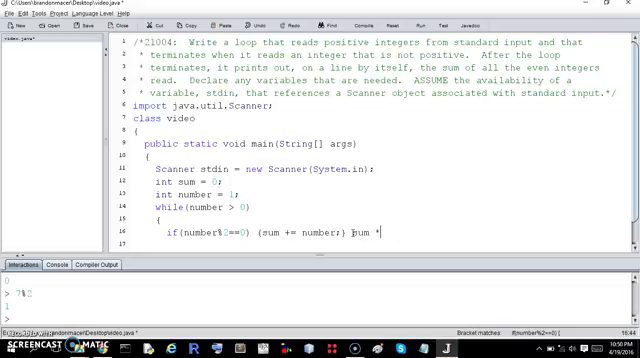
type("=")
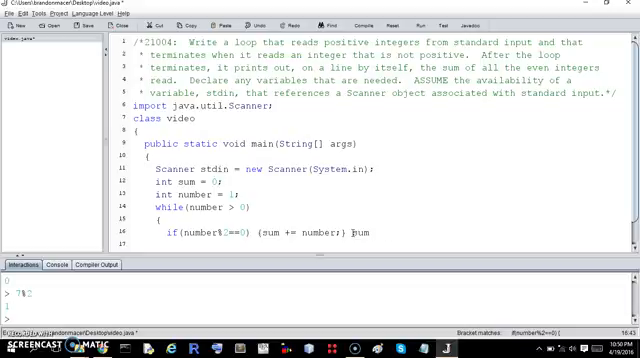
type("= sum")
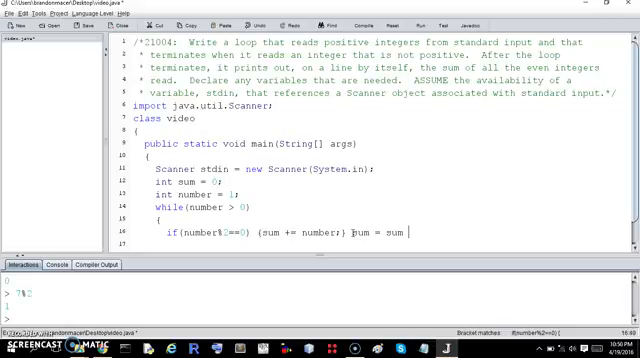
type("*")
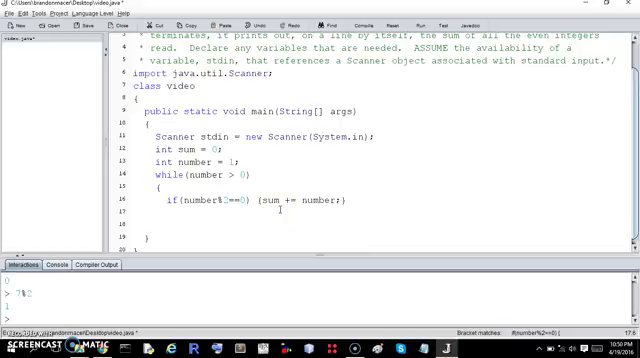
Add number = stdin.nextInt(); after the even check to read the next integer.
type("stdin.")
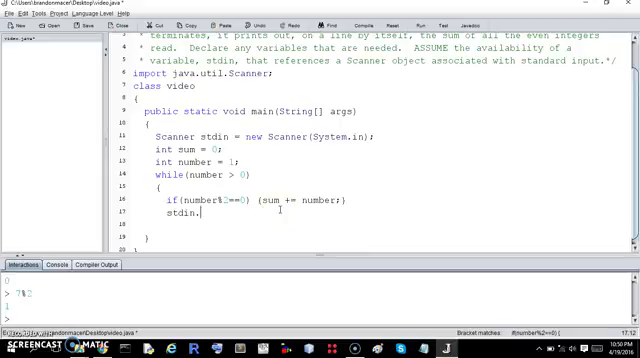
type("n")
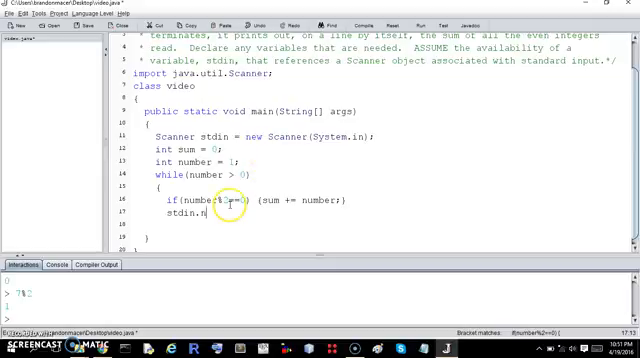
type("ext")
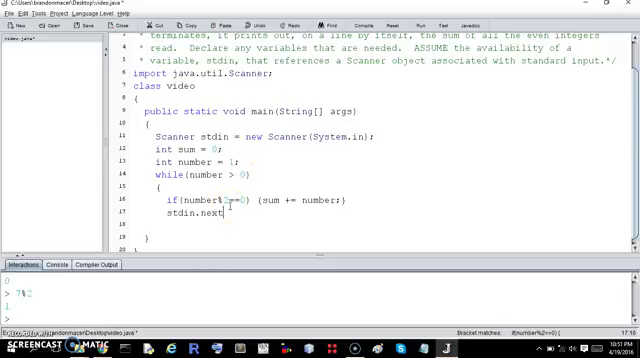
type("Int()")
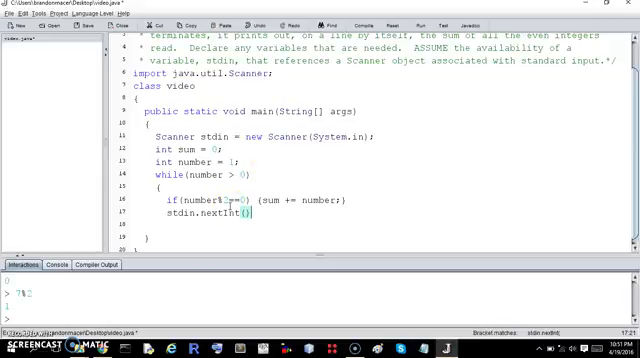
mouse_move(241, 243)
type("number = ")
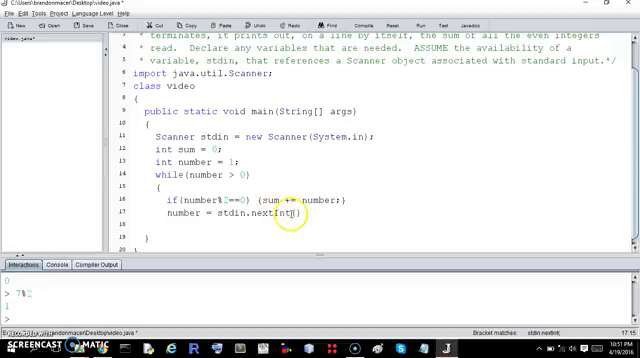
double_click(280, 217)
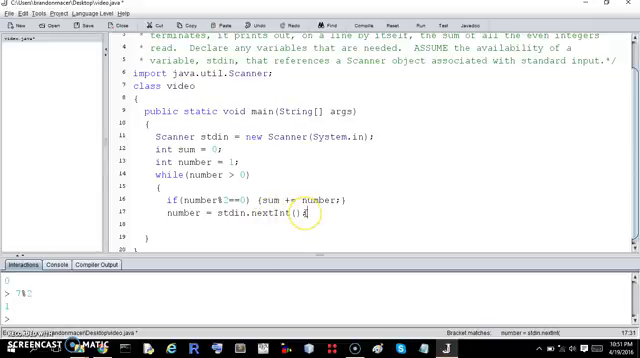
type(";")
left_click(382, 225)
type("}")
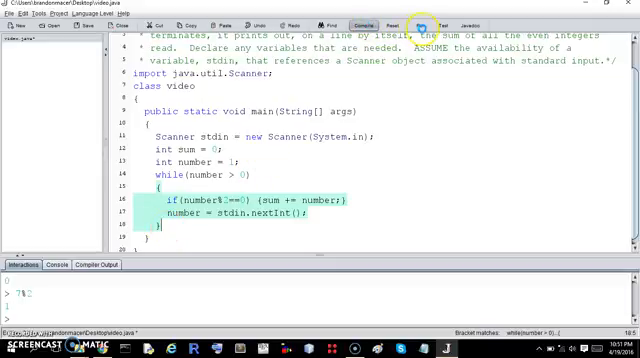
Compile, then start System.out.println("The sum is " + sum after the loop.
left_click(361, 18)
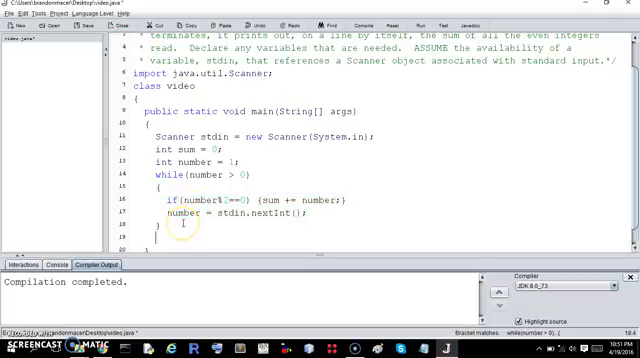
type("System")
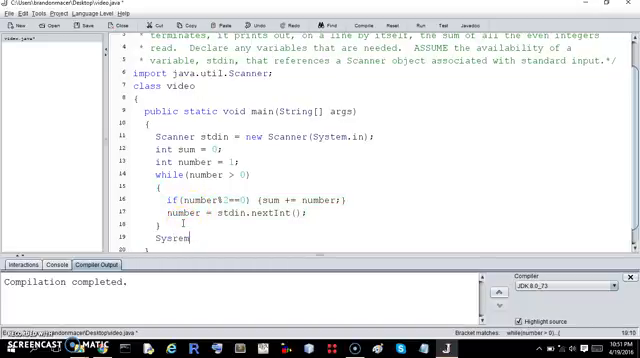
type(".out.")
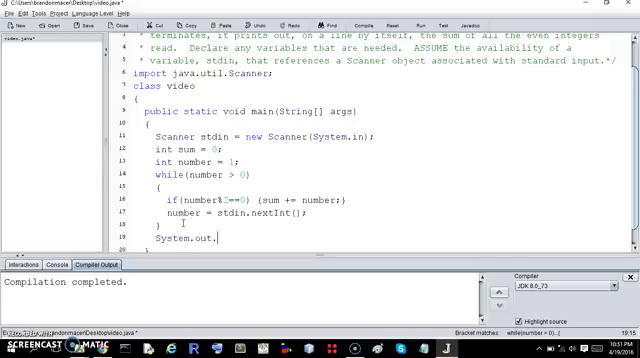
type("println(")
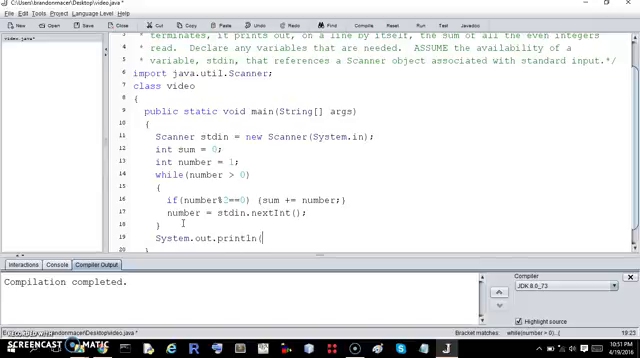
type("\"The sum is")
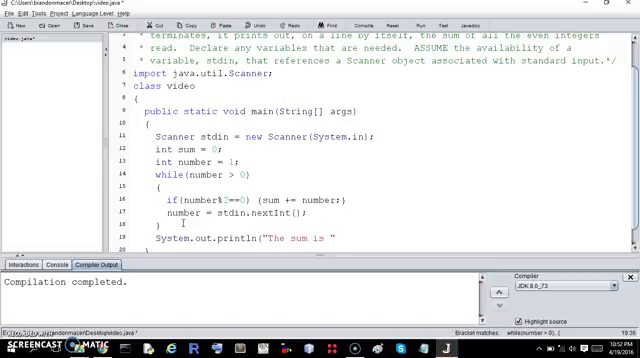
type("+sum);")
type("-1")
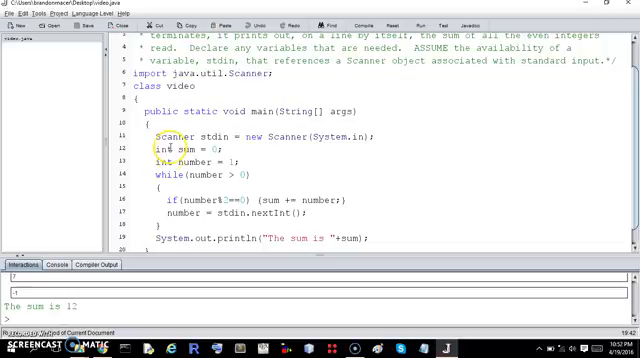
Scroll up to review the completed program ending with the sum print line.
scroll("up", 3)
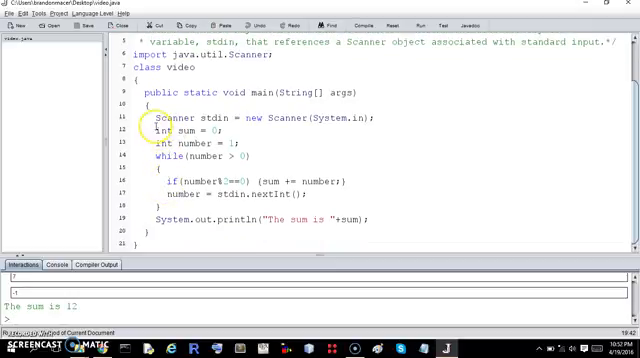